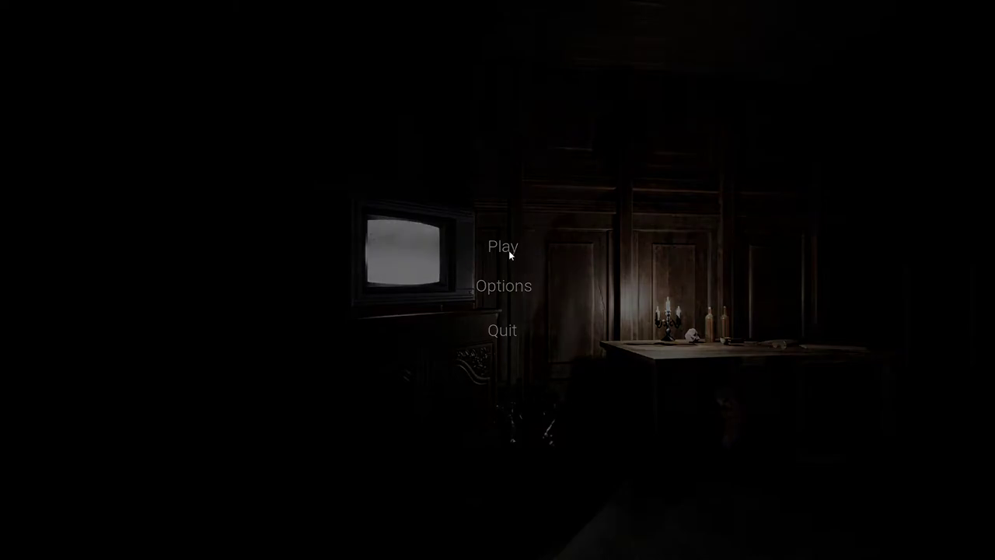
left_click(502, 247)
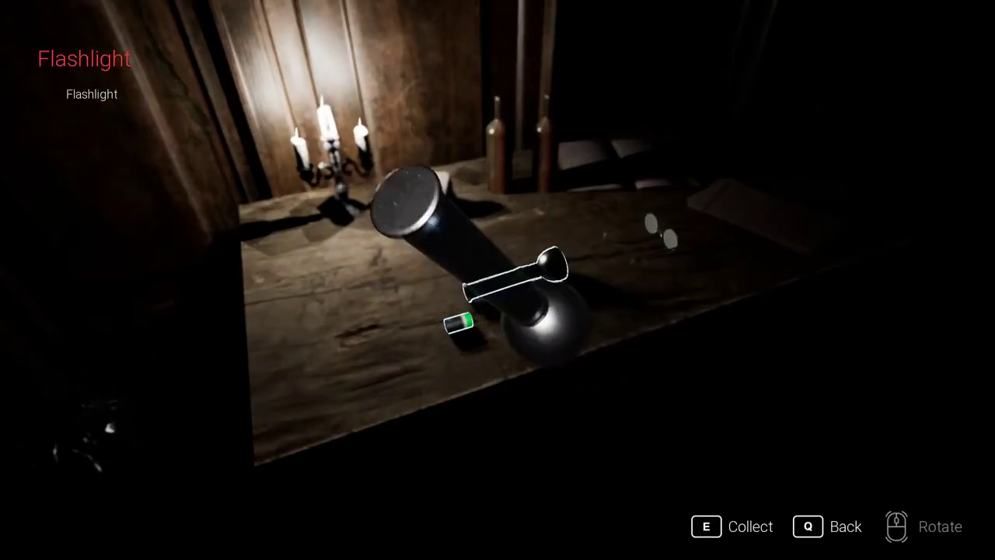
key("e")
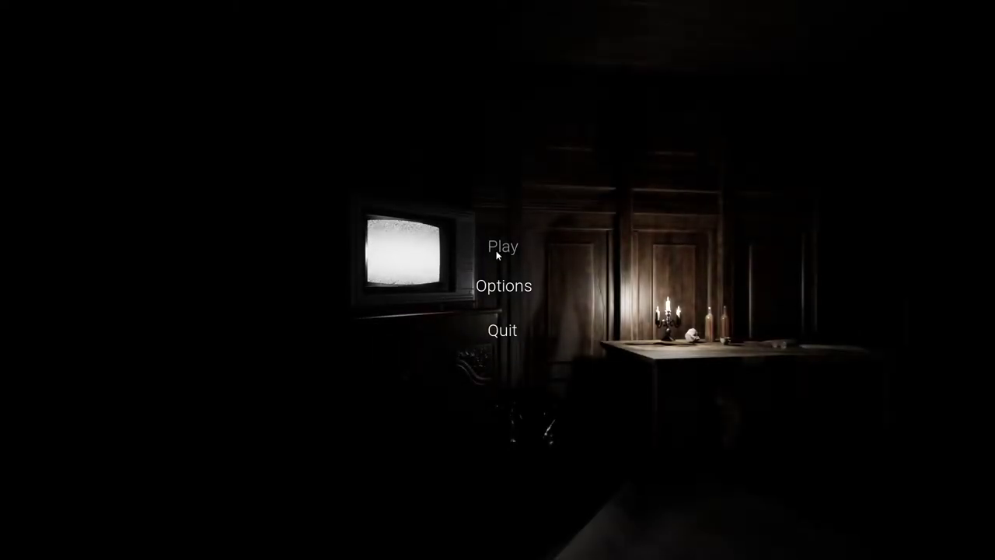
left_click(503, 246)
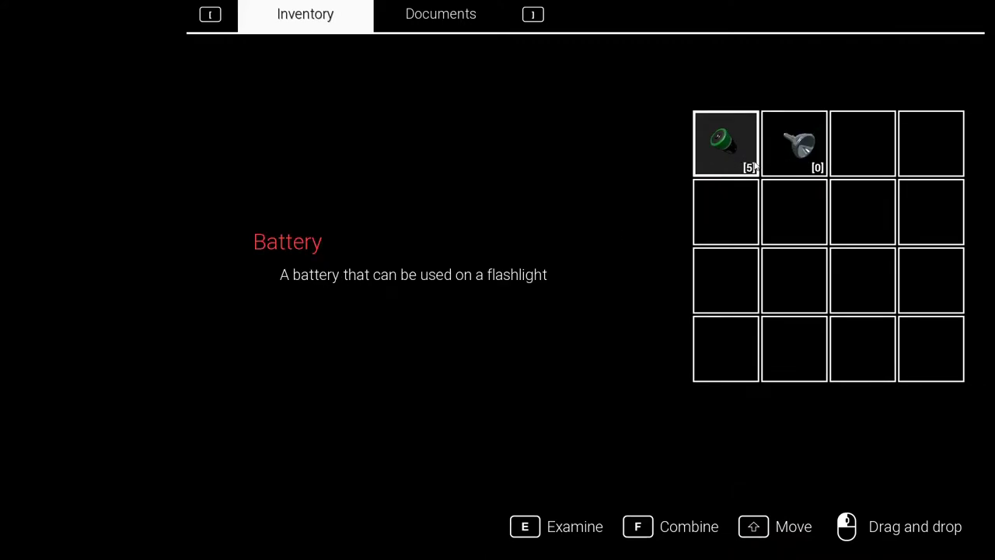
left_click(794, 143)
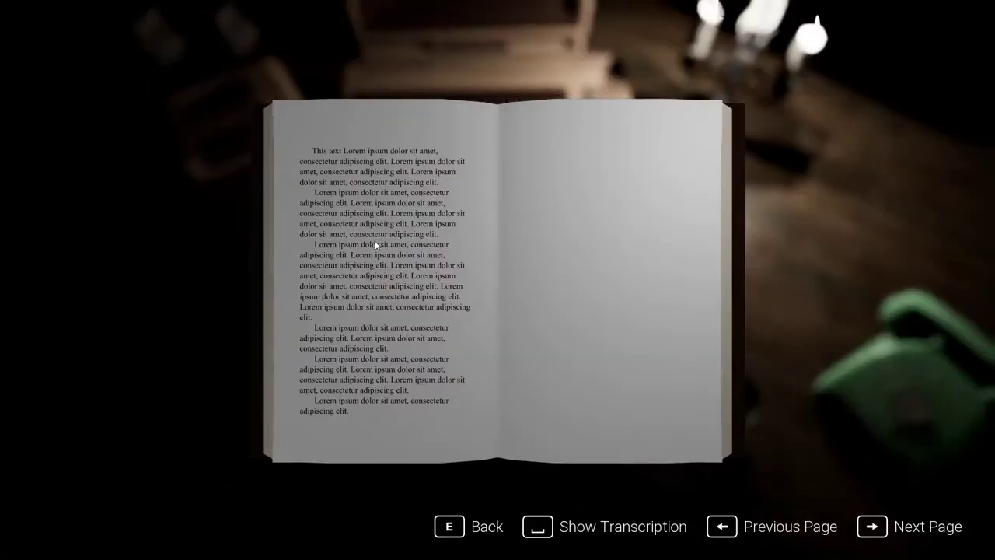
key("e")
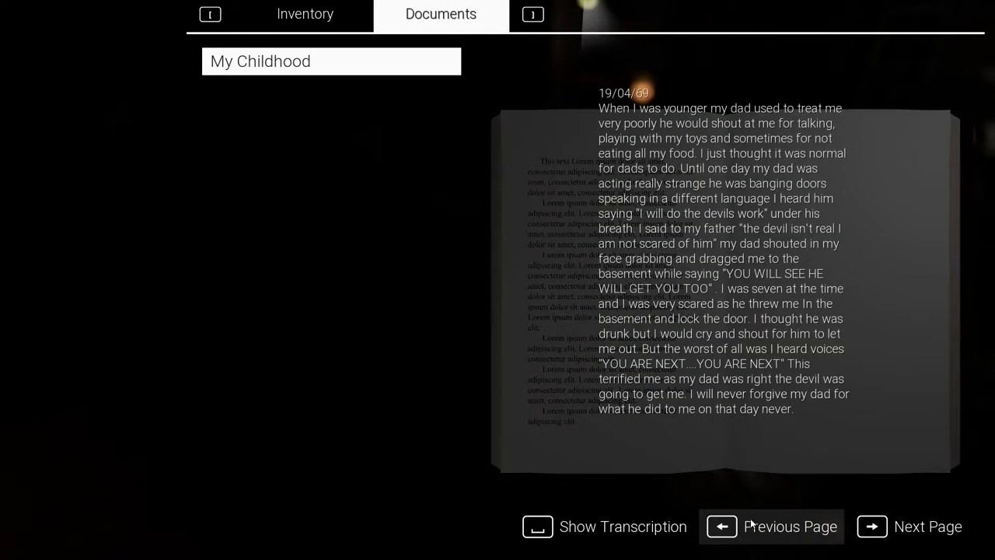
mouse_move(756, 488)
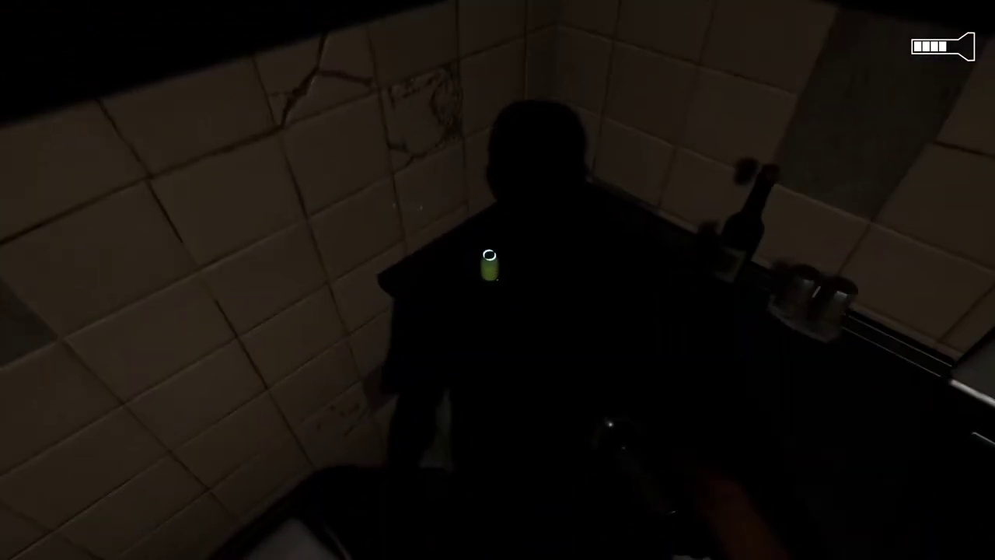
left_click(487, 264)
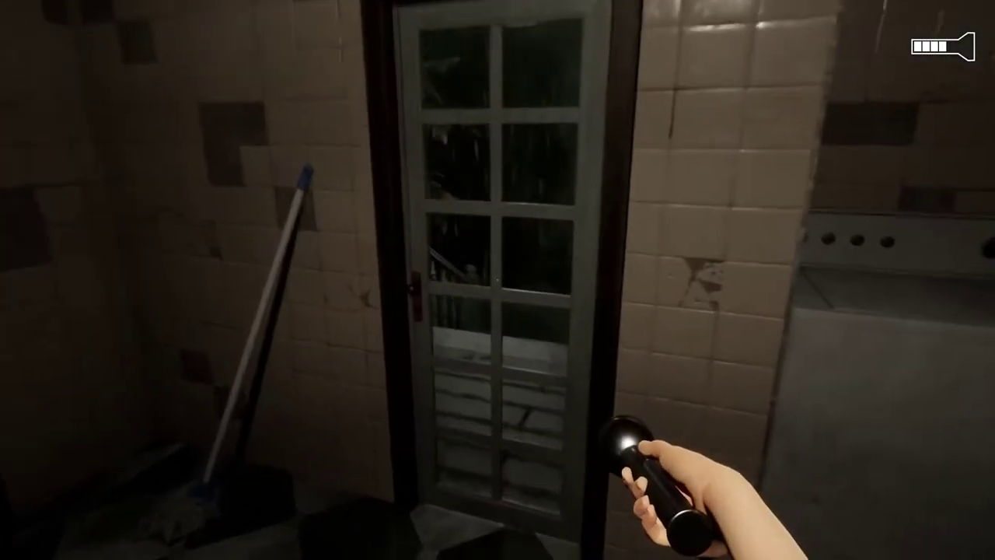
mouse_move(497, 280)
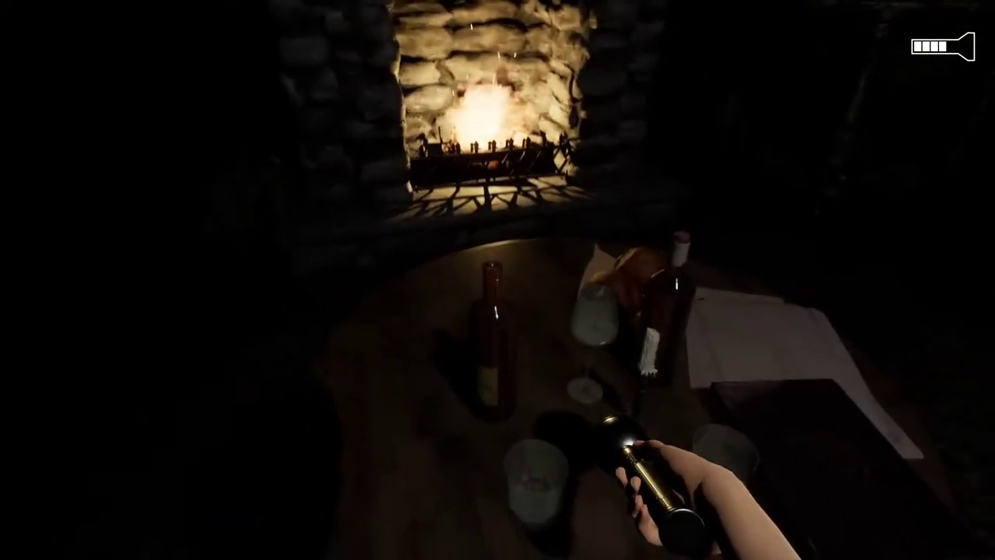
key("tab")
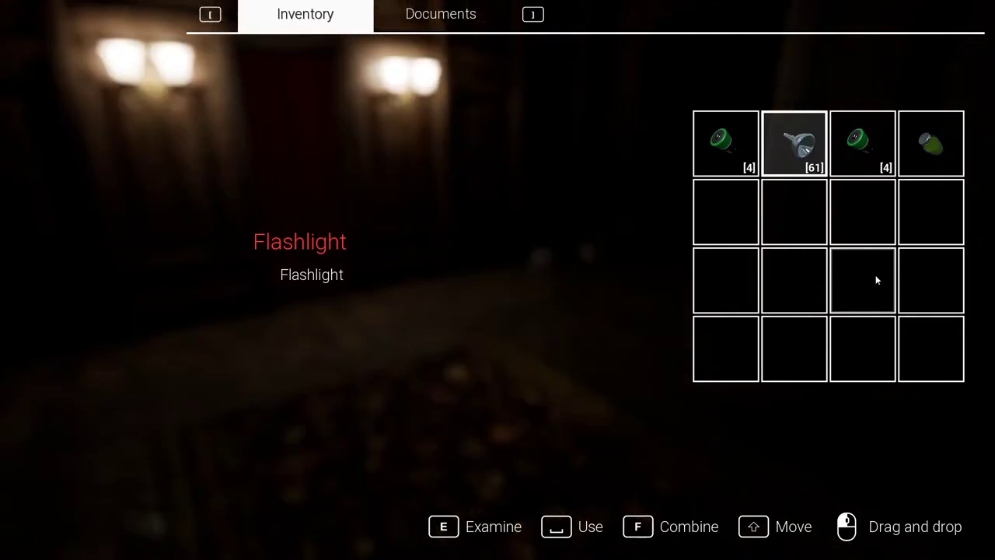
left_click(441, 14)
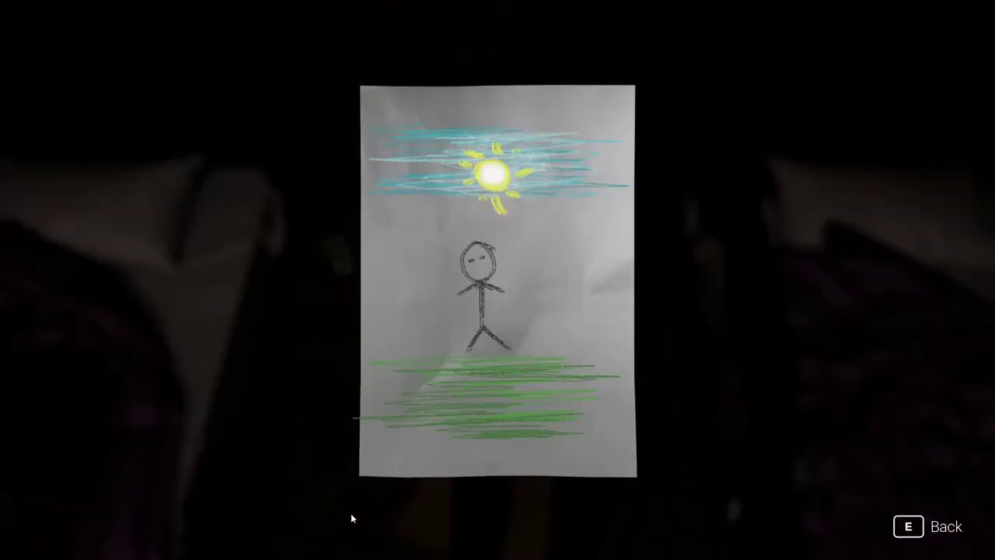
key("e")
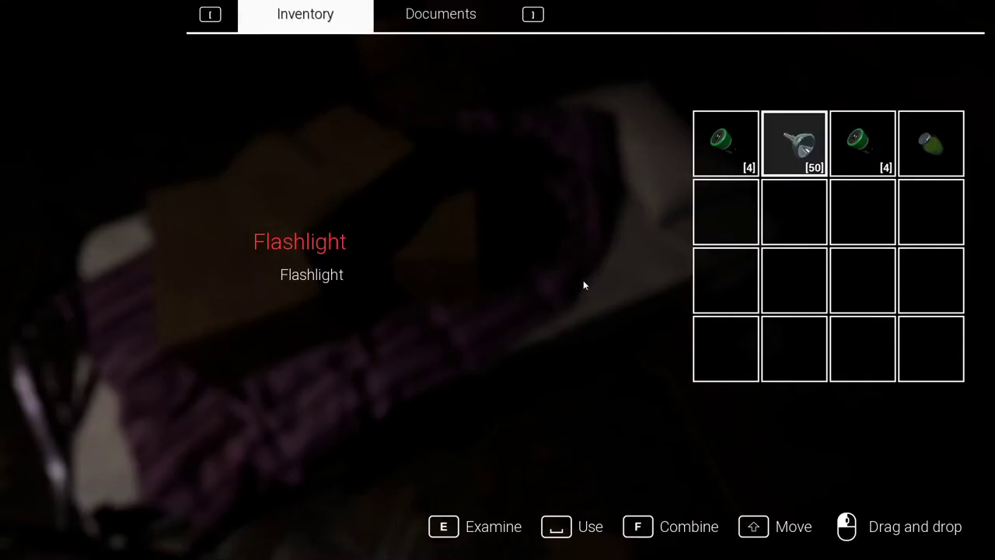
left_click(441, 14)
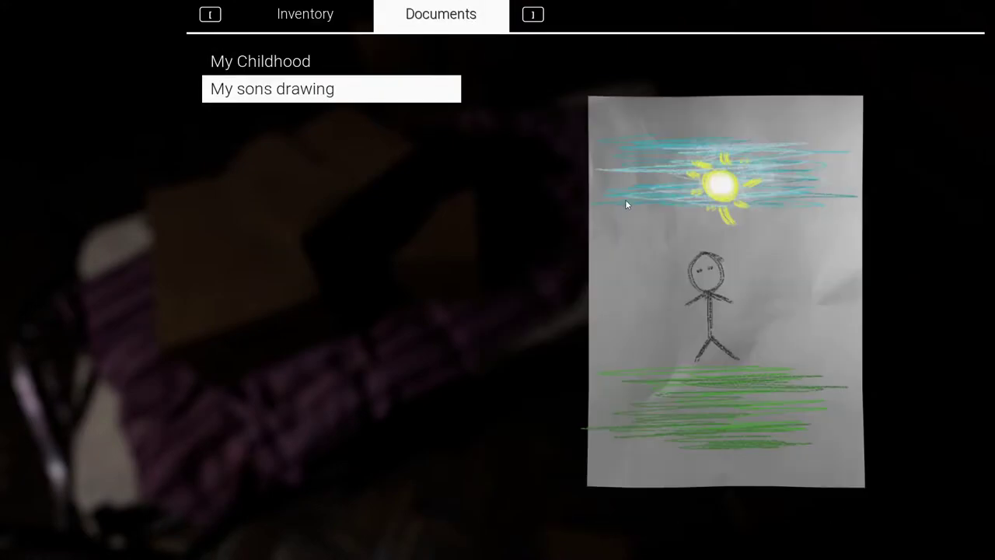
left_click(305, 14)
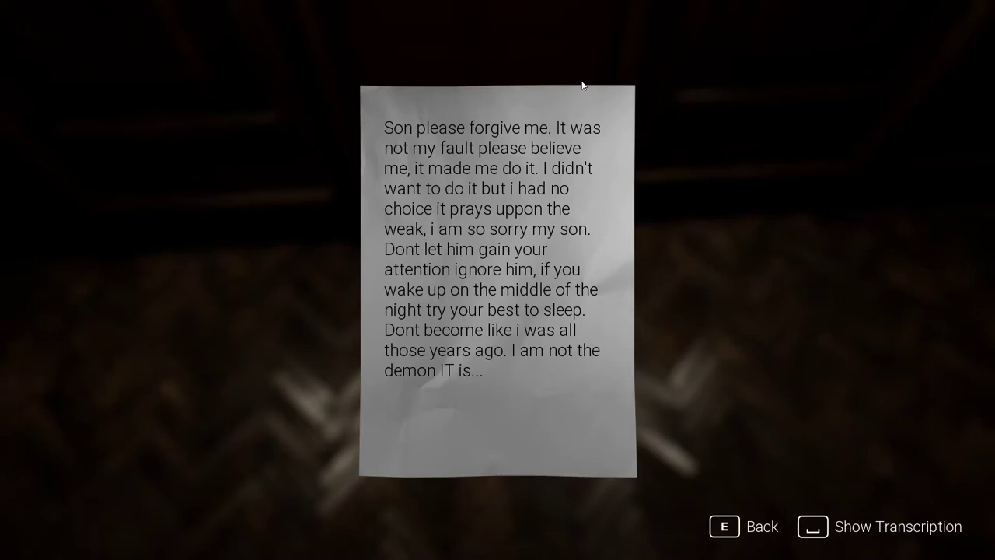
mouse_move(535, 363)
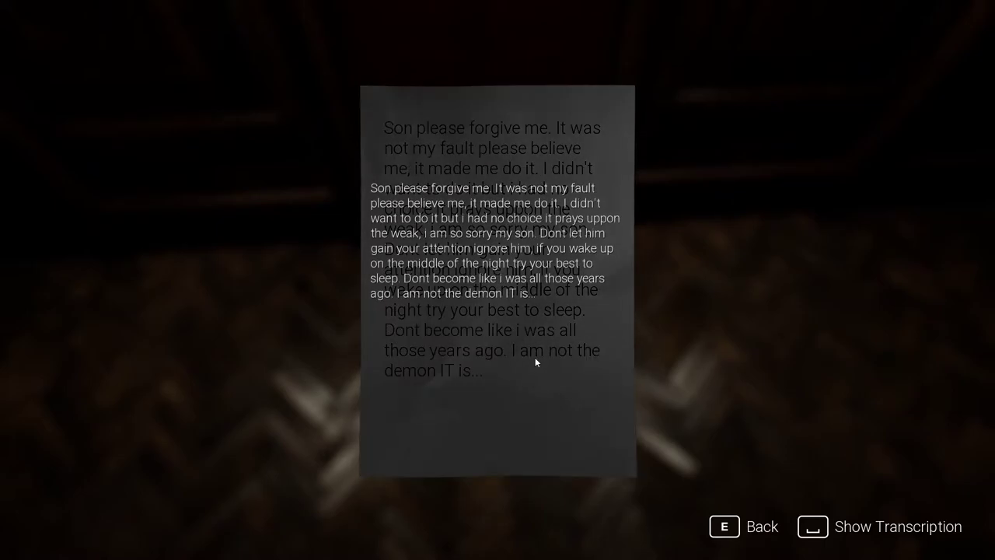
key("e")
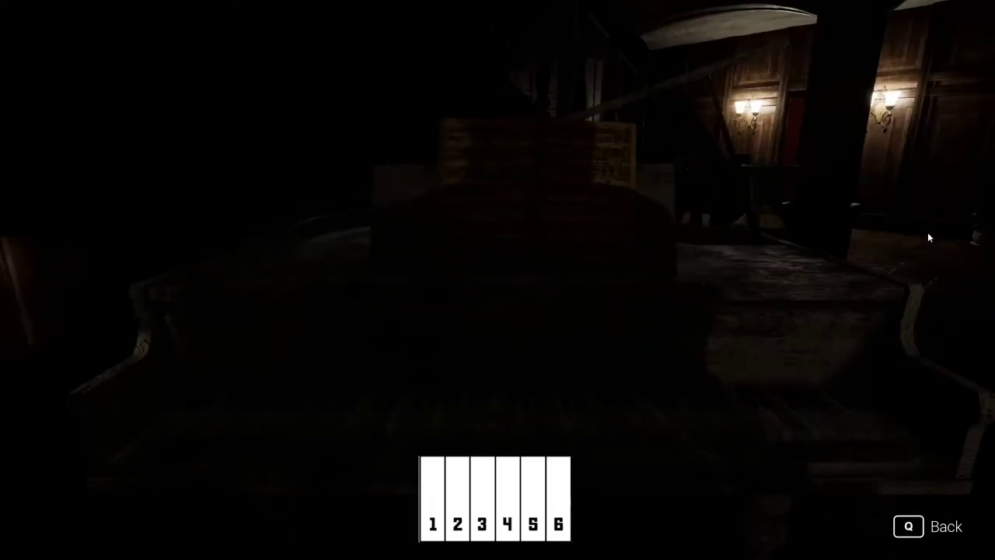
mouse_move(541, 196)
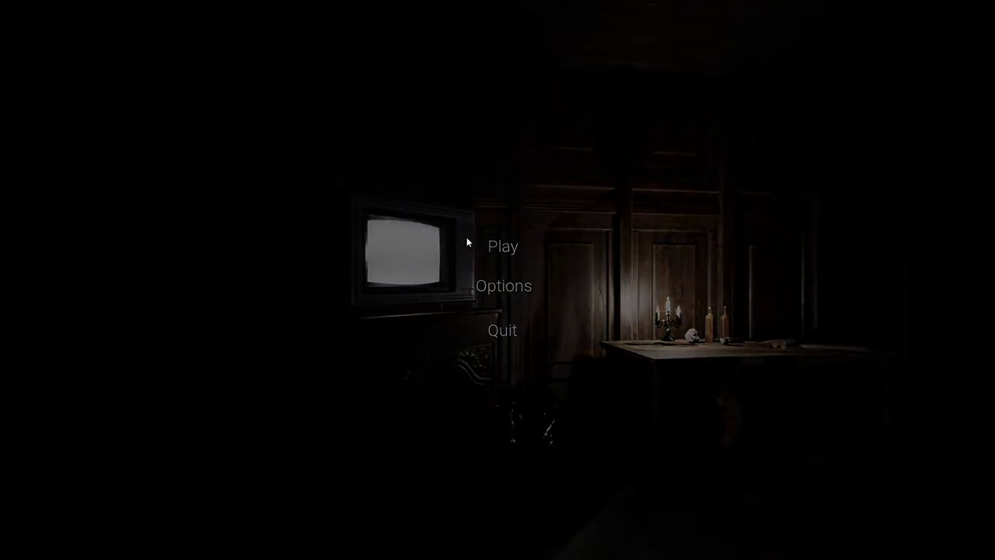
left_click(503, 246)
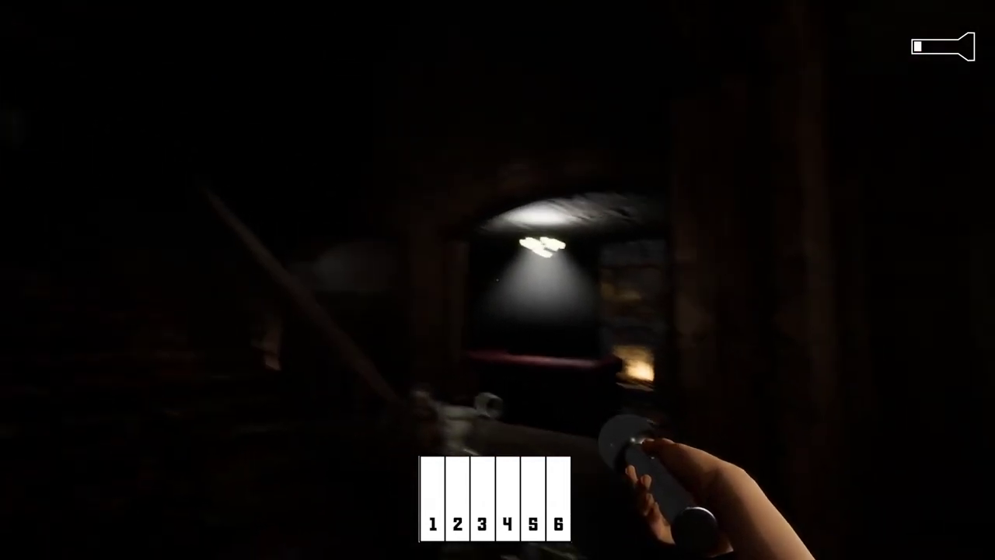
mouse_move(498, 280)
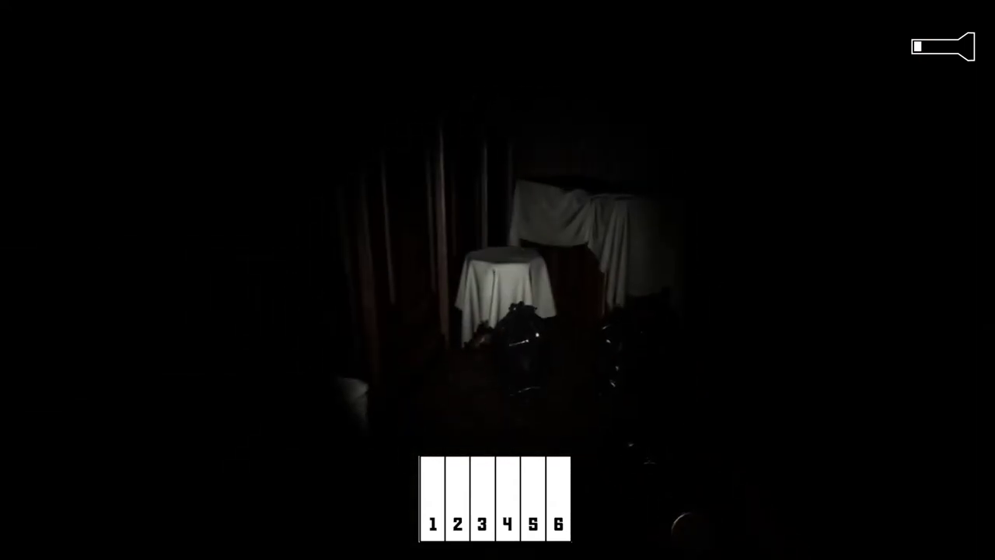
key("i")
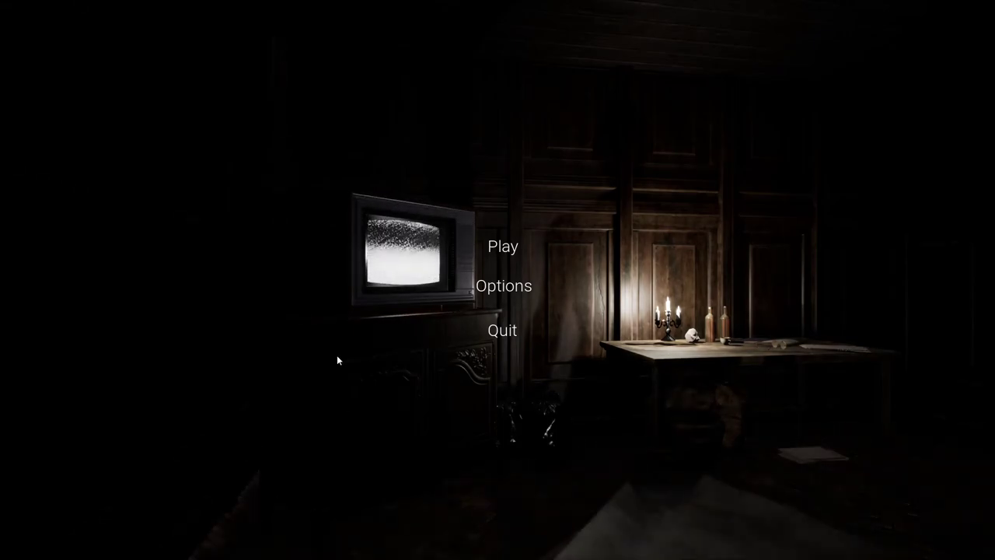
mouse_move(528, 352)
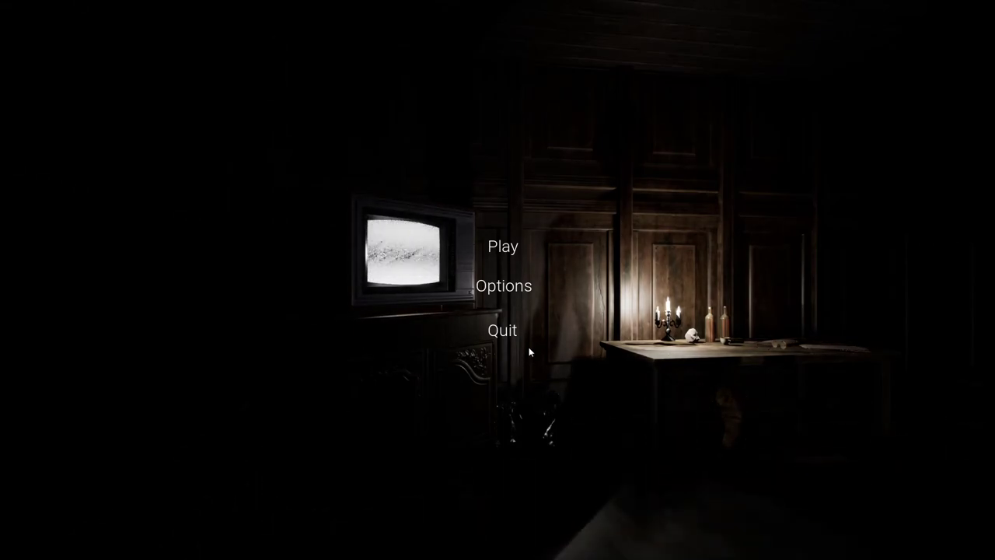